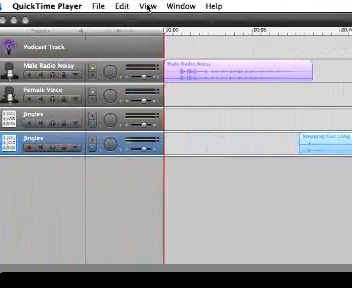
click(160, 6)
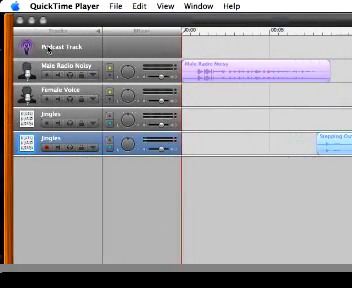
scroll(down, 3)
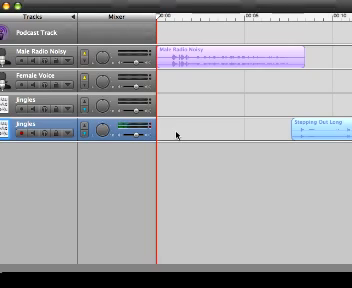
scroll(up, 3)
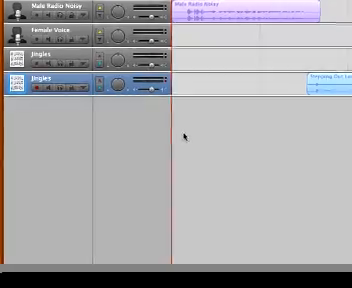